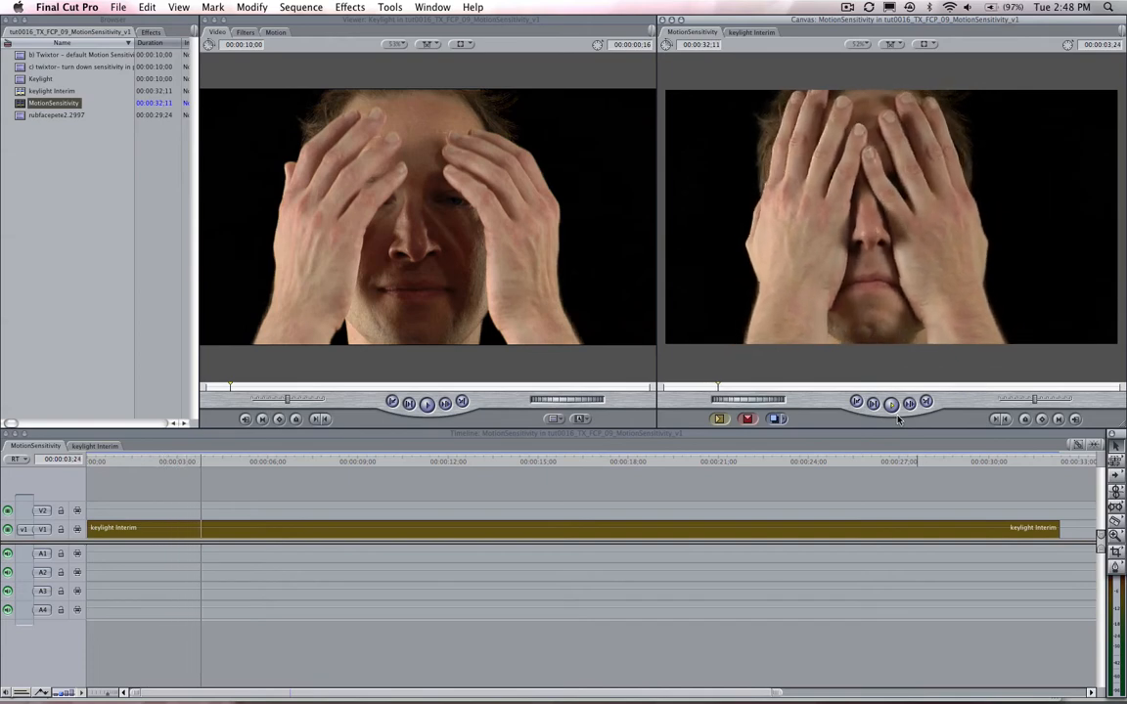
Show the Twixtor 4.5 filter parameters for the slow-motion clip in the Viewer
click(888, 403)
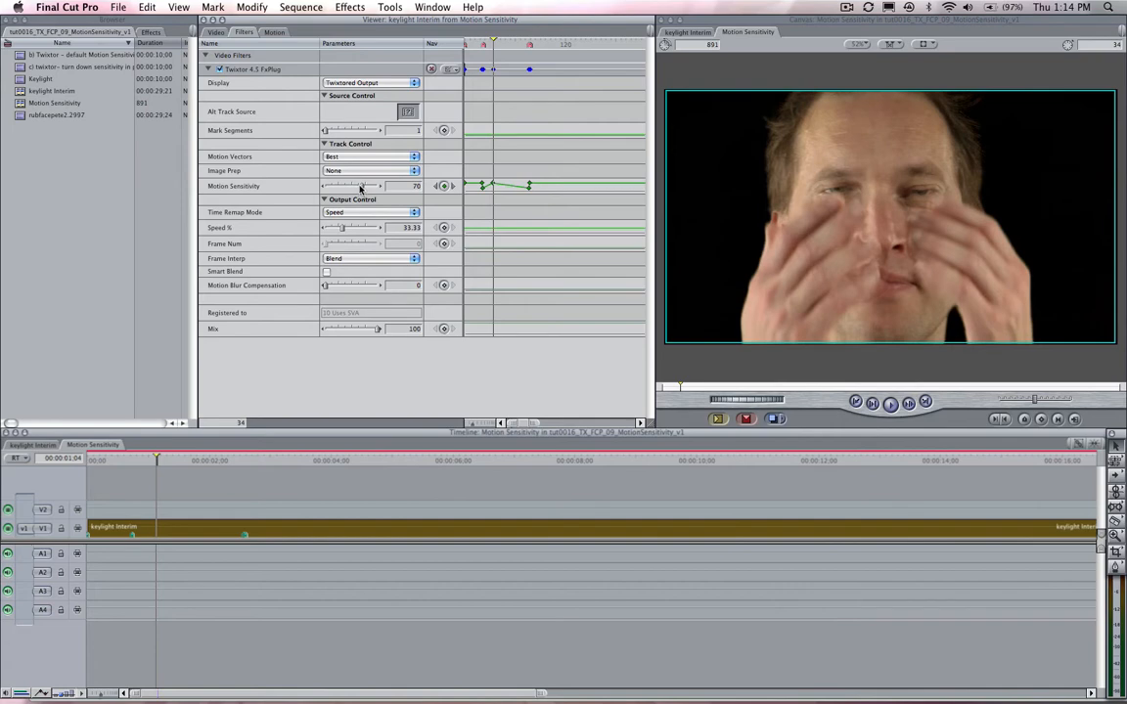
mouse_move(262, 184)
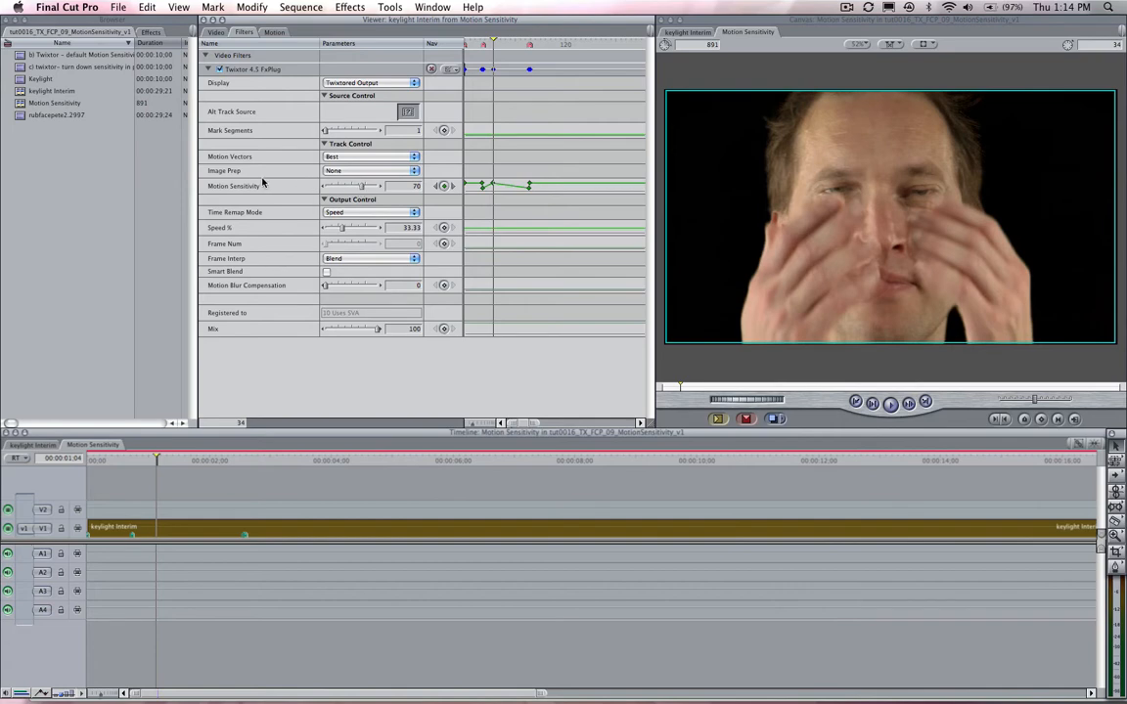
mouse_move(276, 176)
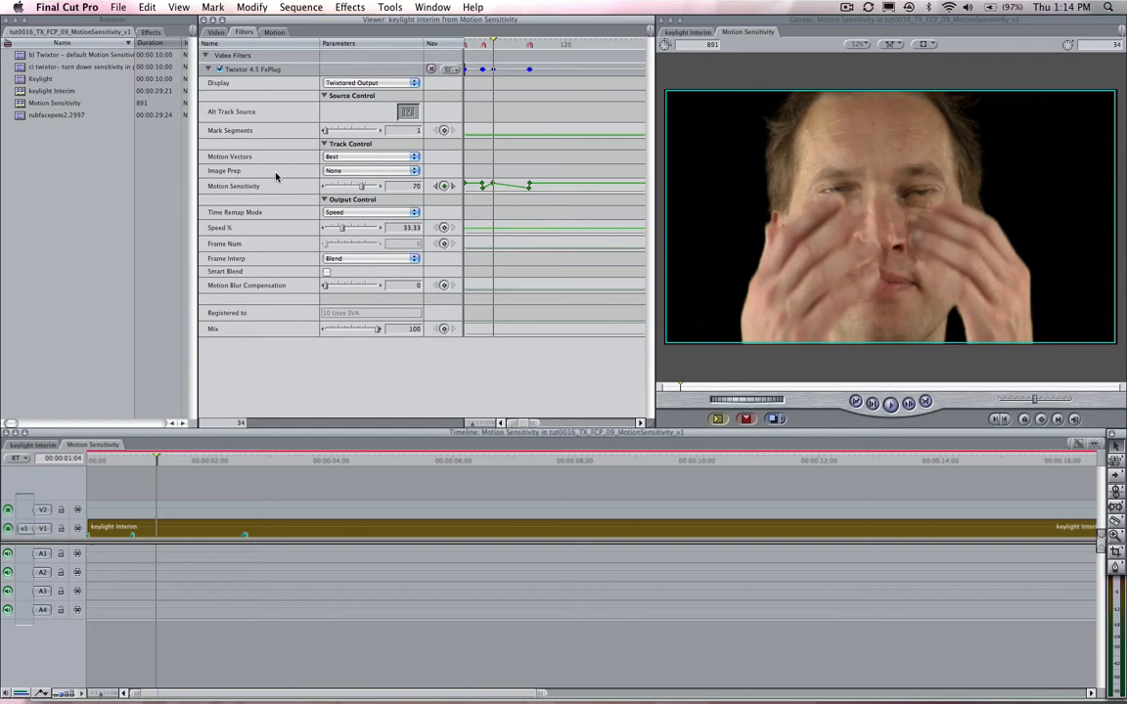
mouse_move(363, 191)
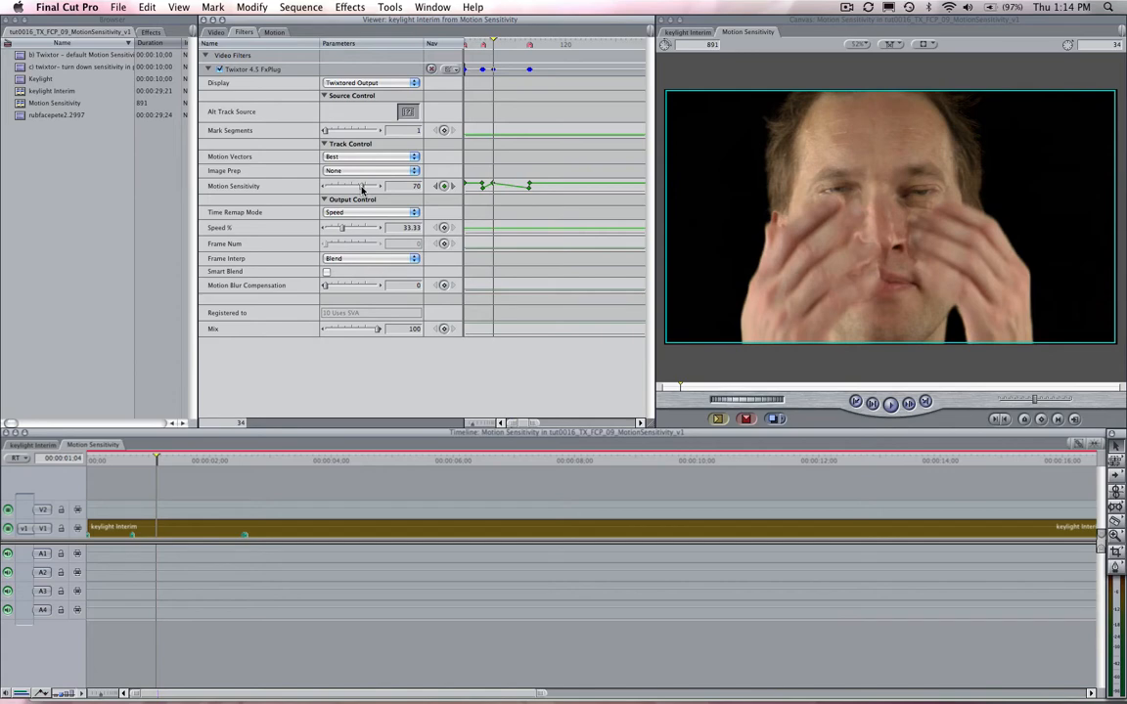
Slide Motion Sensitivity lower and higher at the problem frame, watching the hands for ghosting
drag(379, 186, 352, 186)
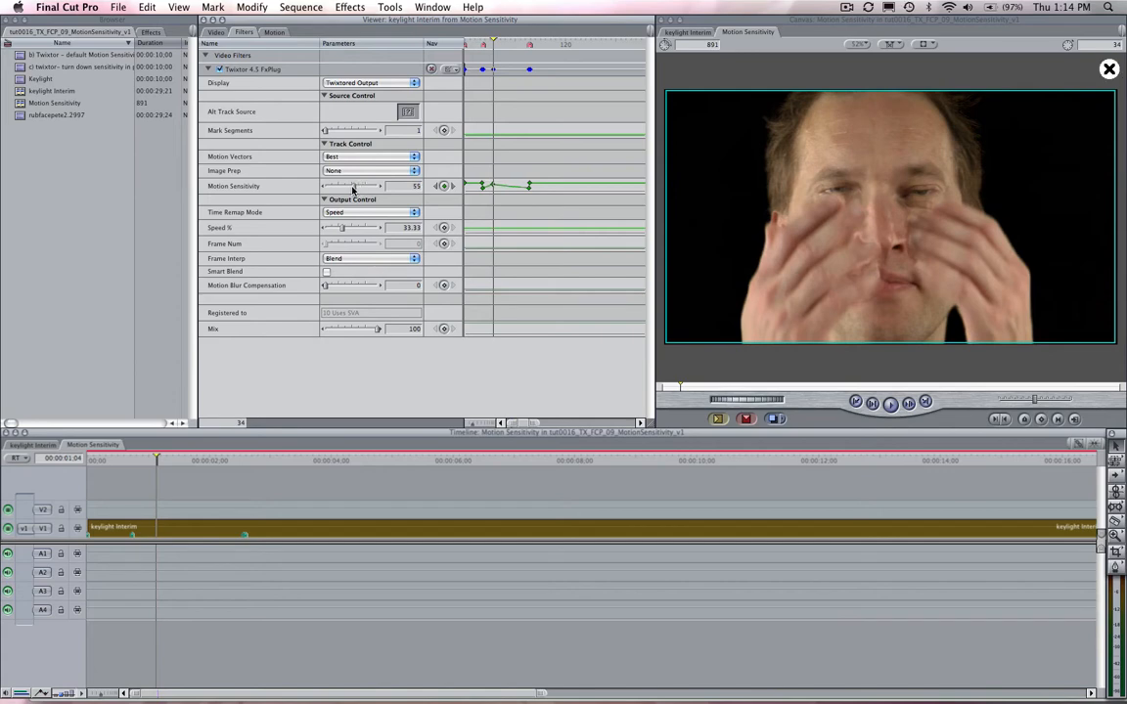
drag(352, 185, 325, 186)
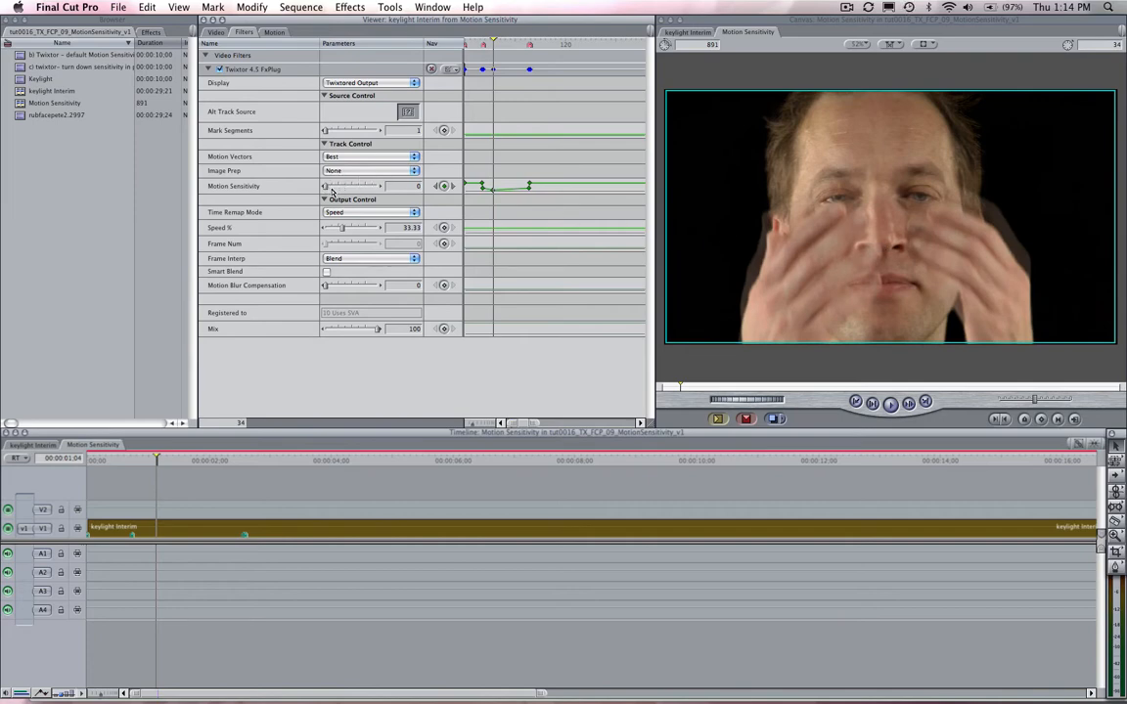
drag(329, 186, 378, 186)
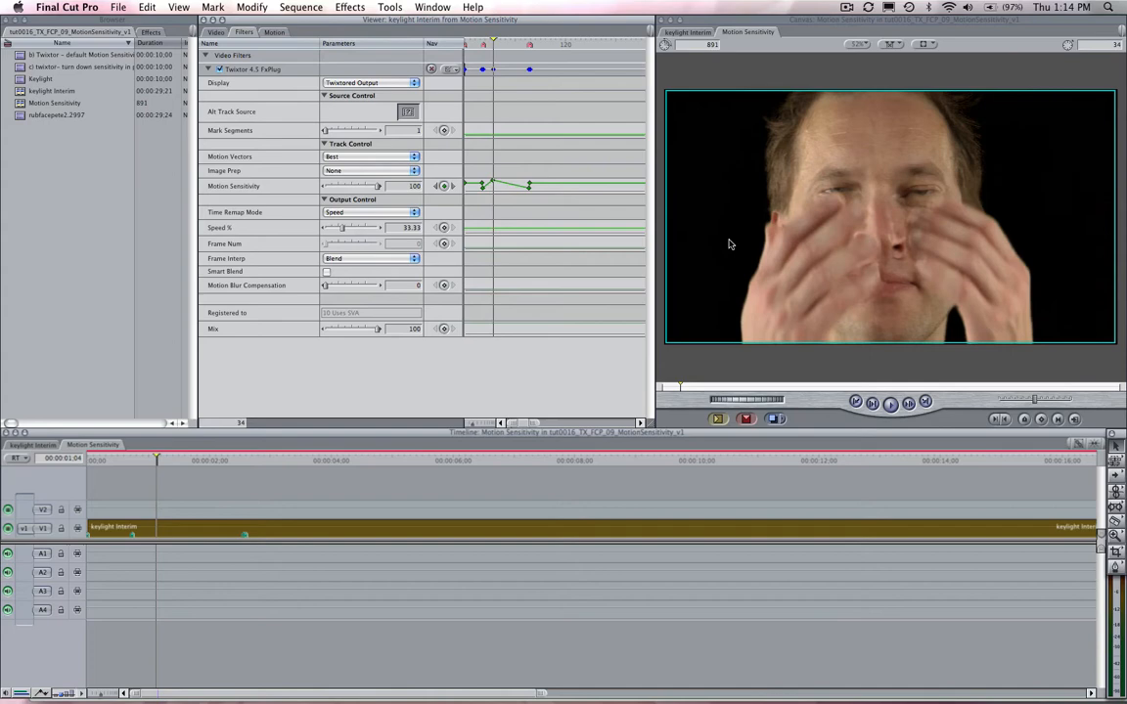
mouse_move(724, 252)
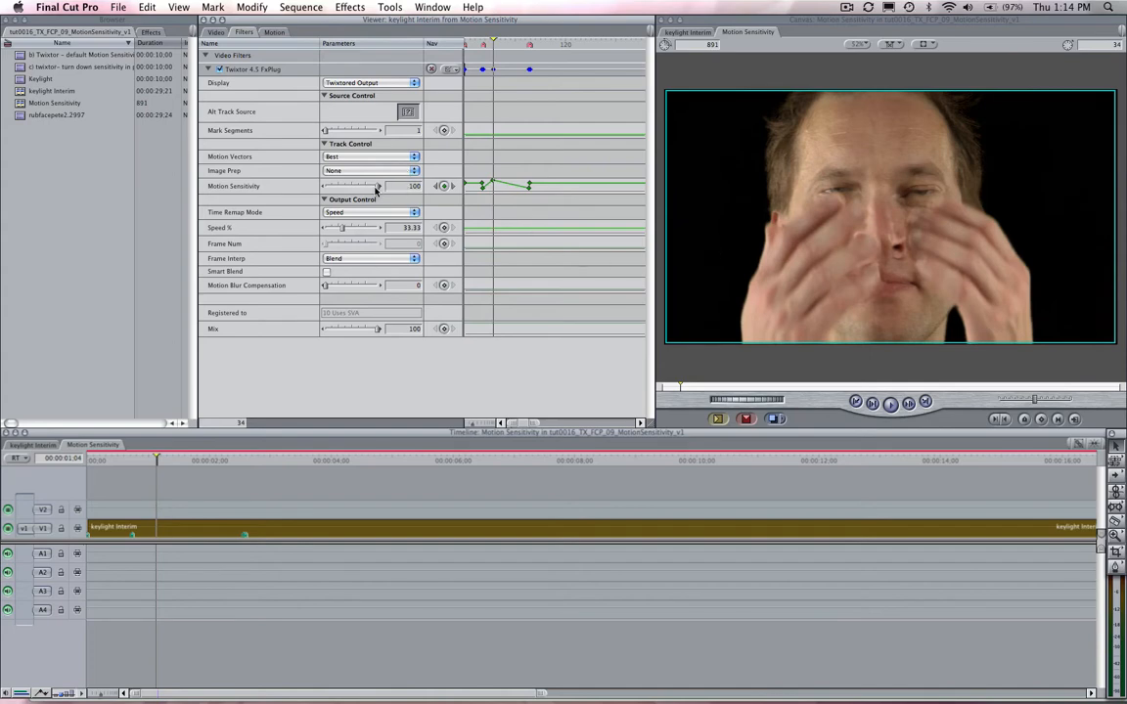
drag(375, 186, 360, 186)
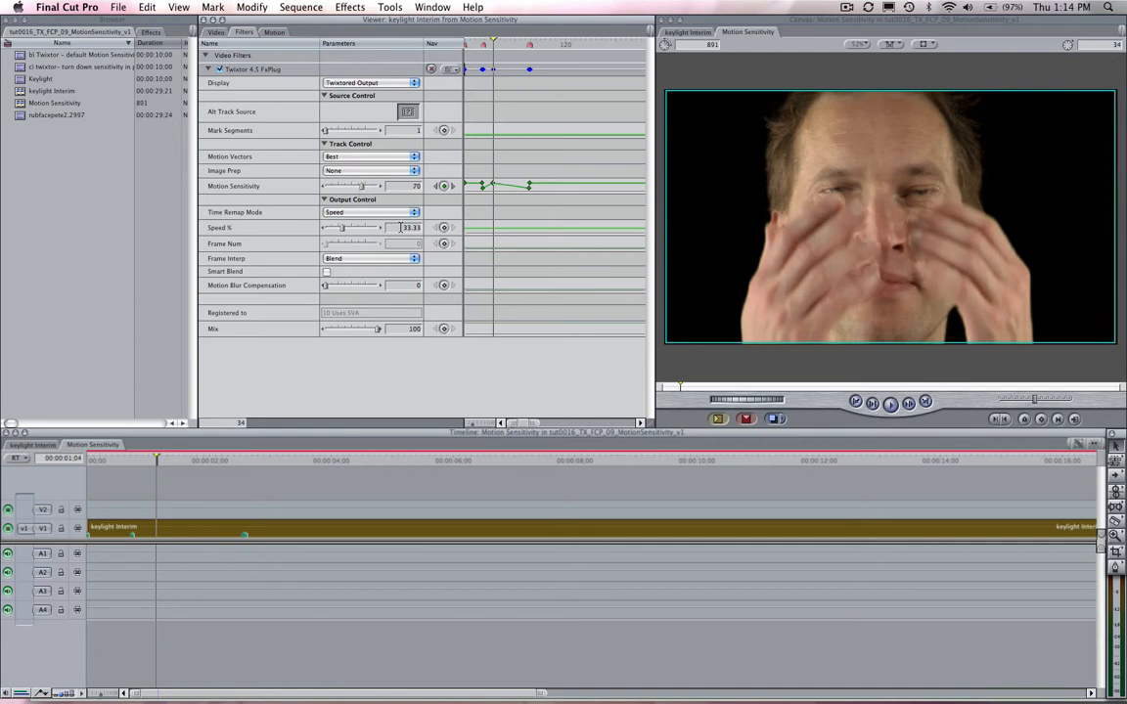
mouse_move(389, 201)
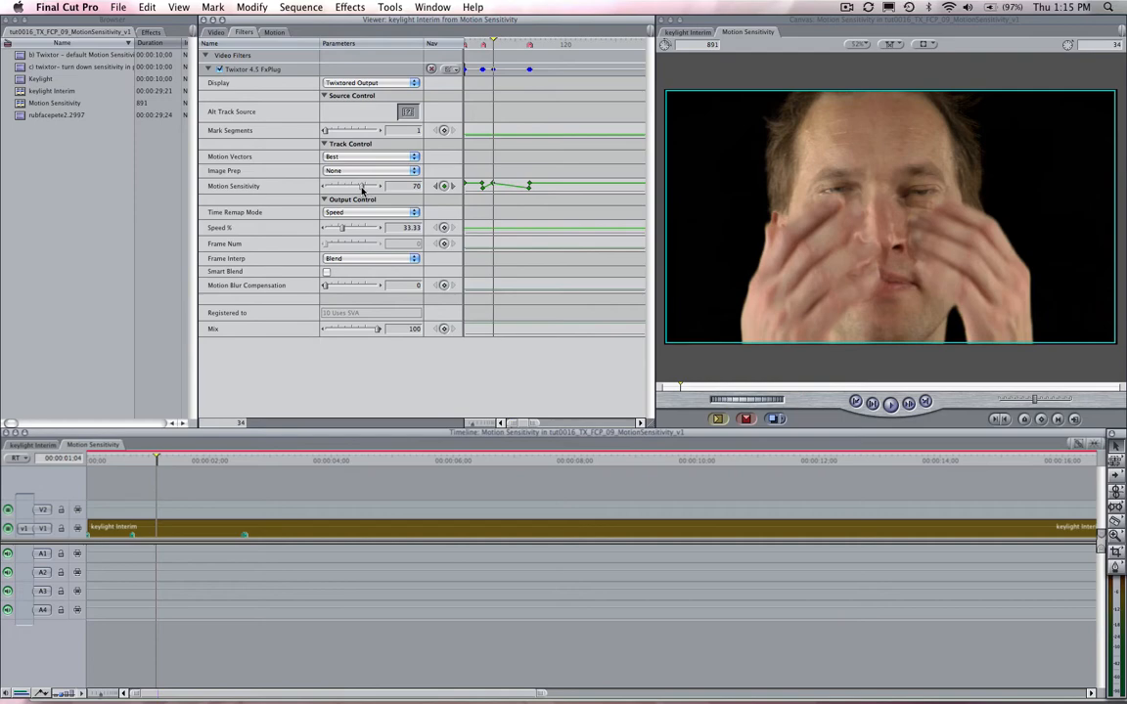
drag(362, 186, 344, 186)
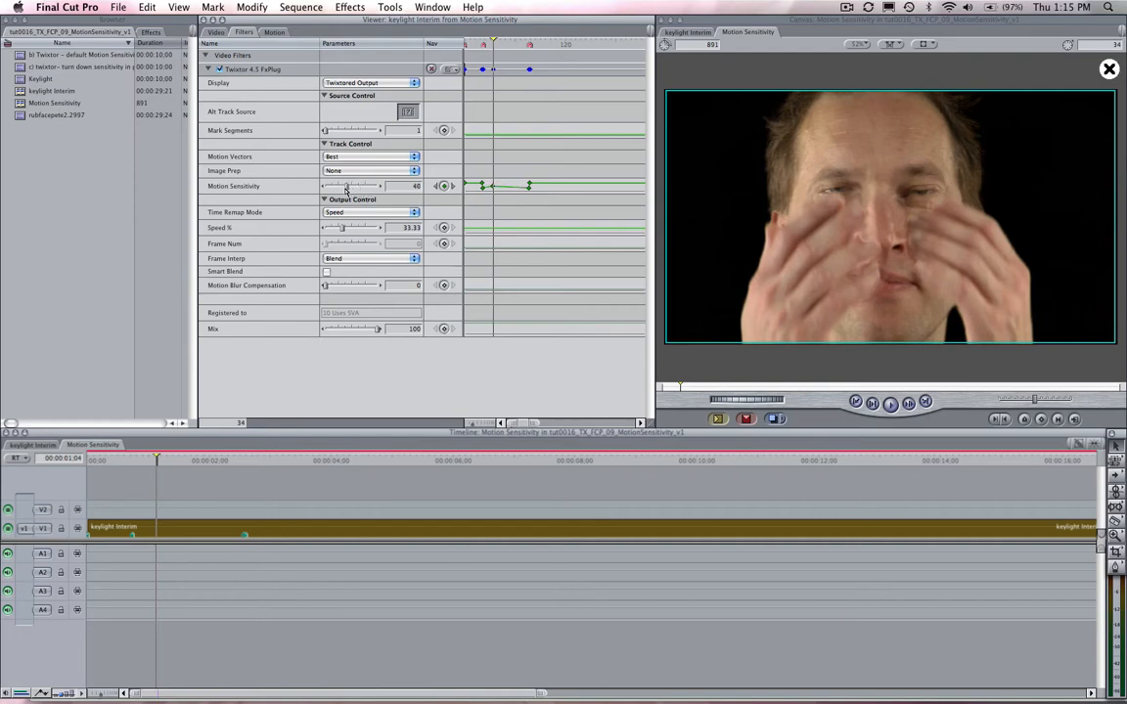
drag(352, 186, 343, 186)
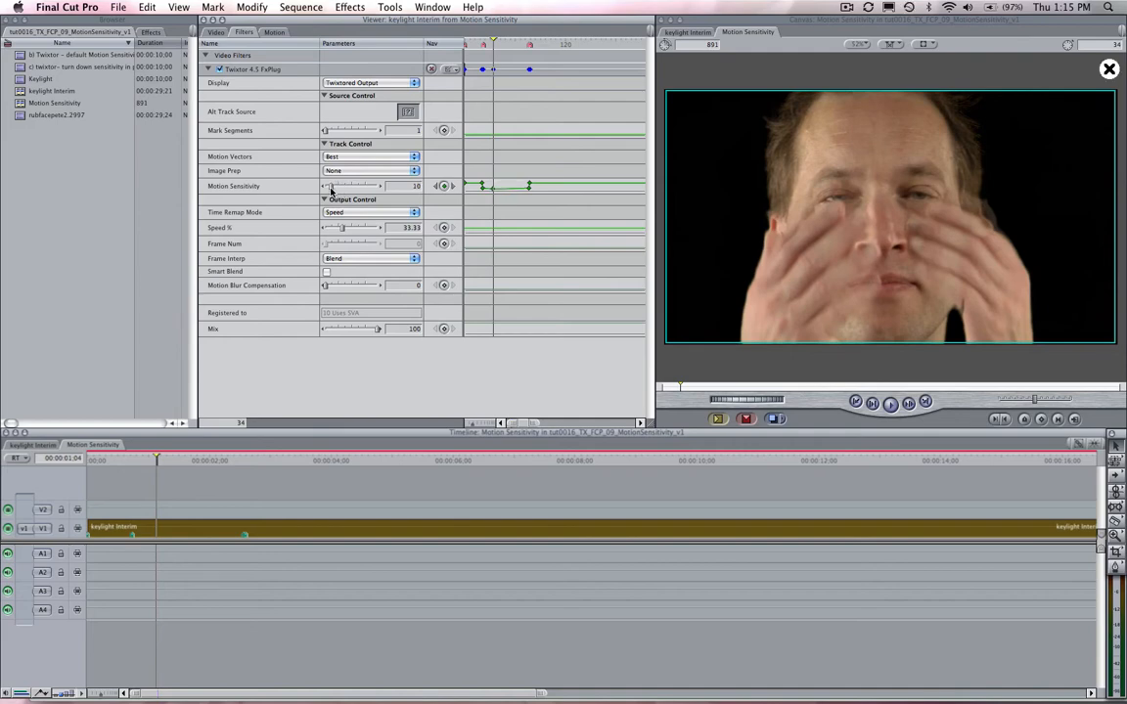
Compare the warped and ghosted hand renderings by fine-tuning Motion Sensitivity further
drag(330, 186, 376, 186)
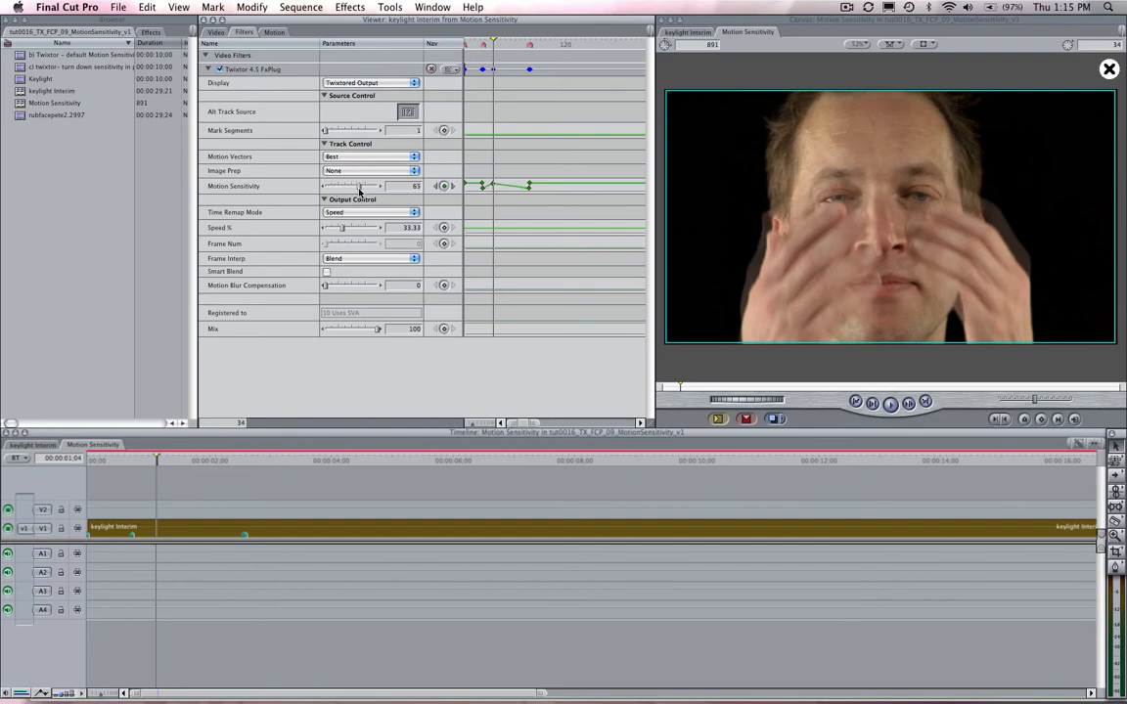
drag(362, 185, 348, 186)
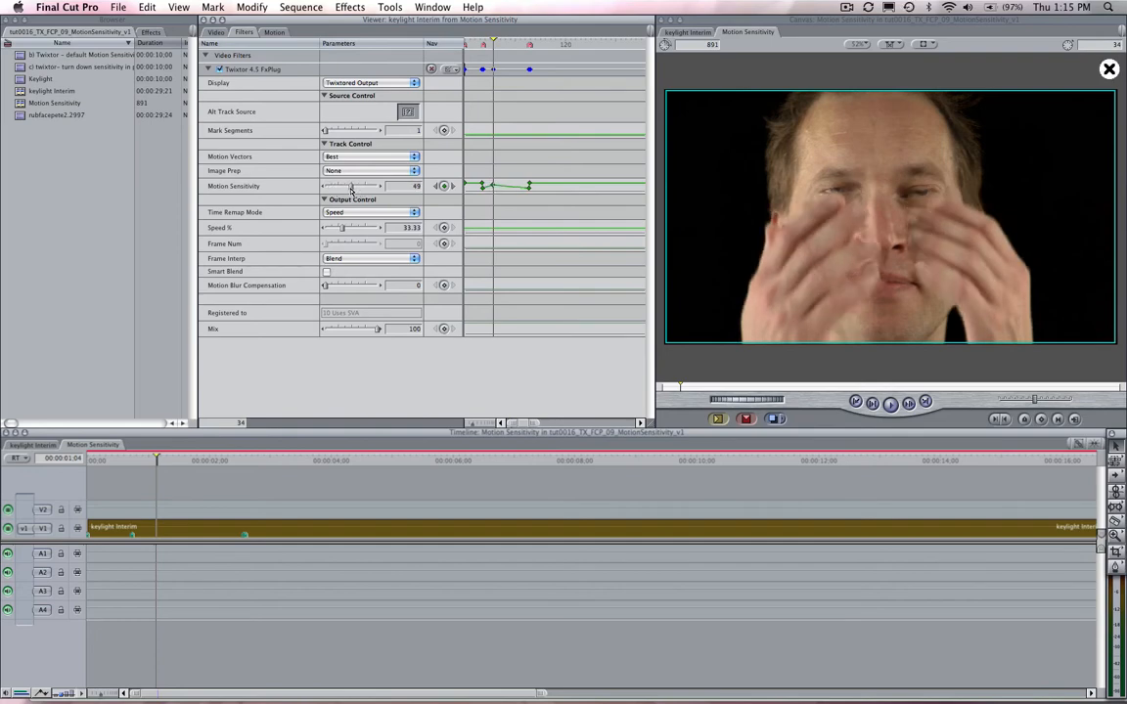
drag(352, 186, 348, 185)
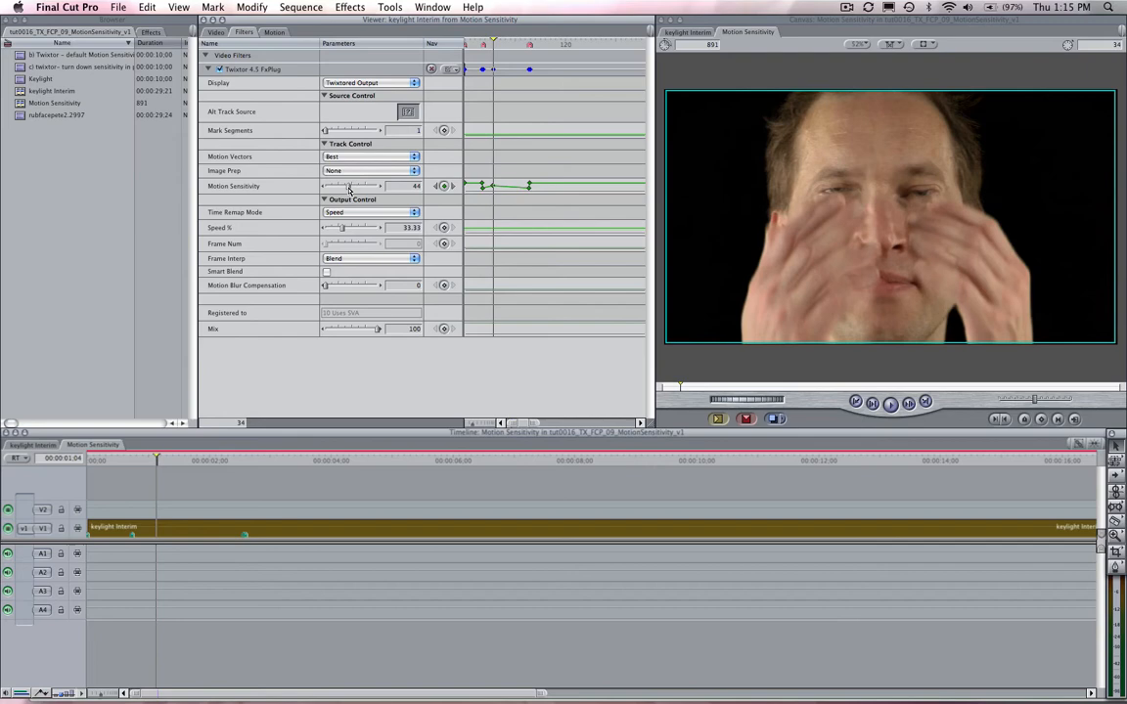
drag(344, 186, 337, 186)
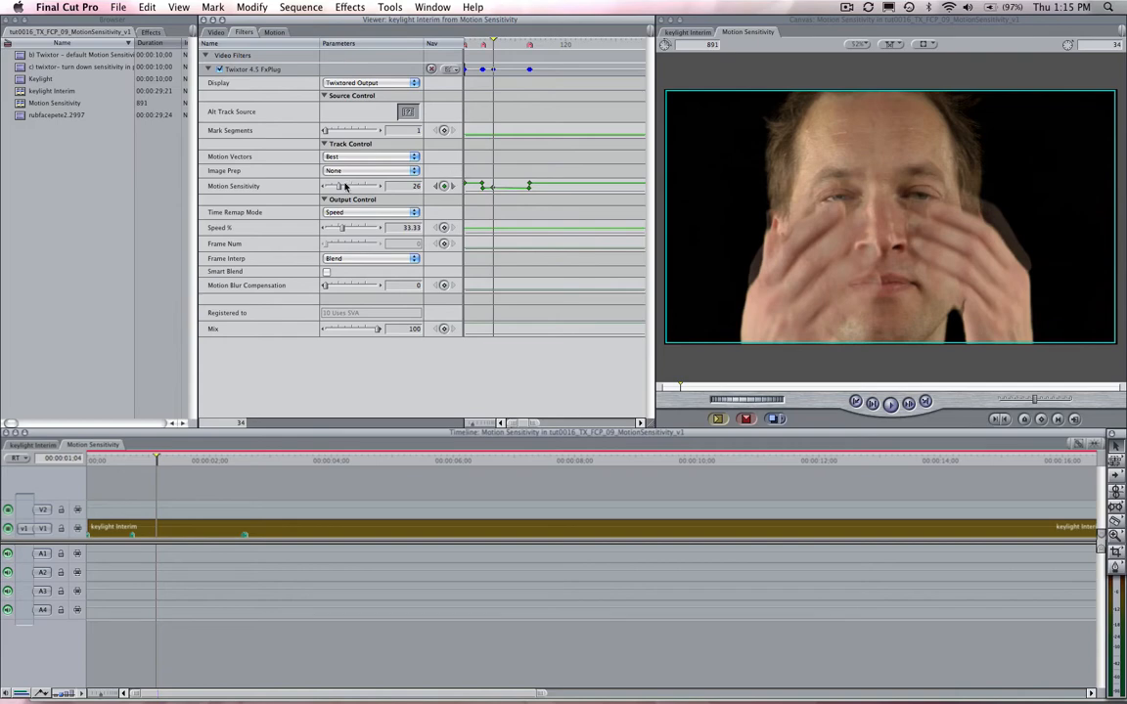
drag(337, 186, 329, 186)
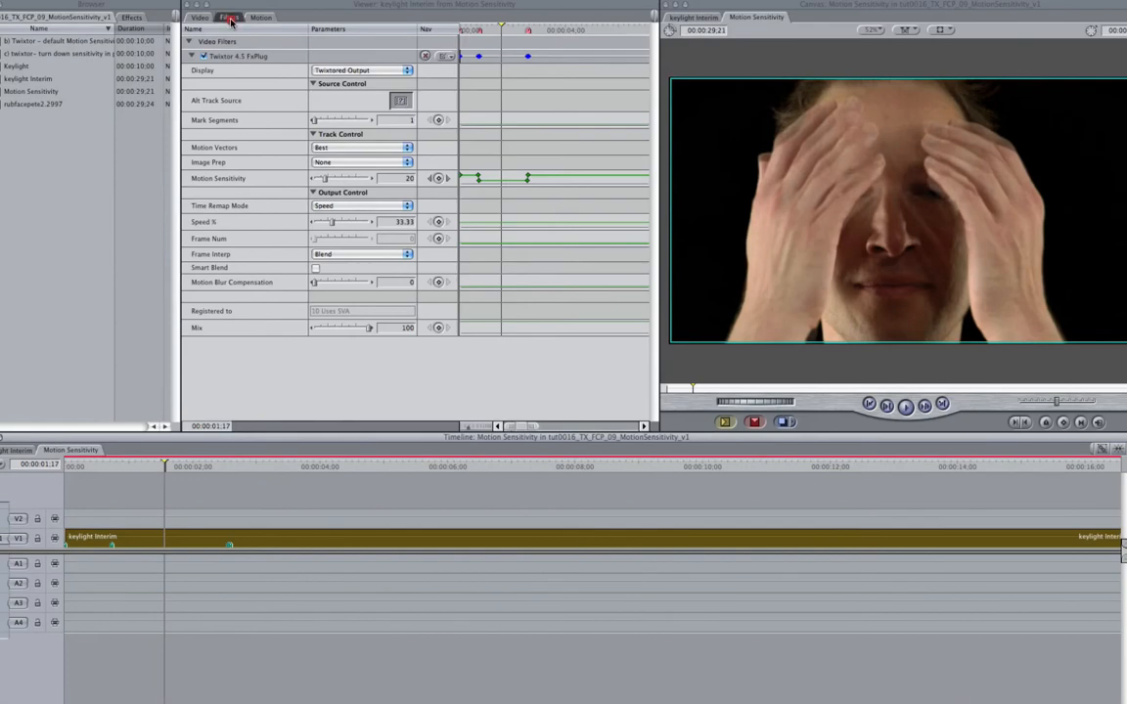
Scrub the playhead to just before the hands start moving across the face
click(229, 16)
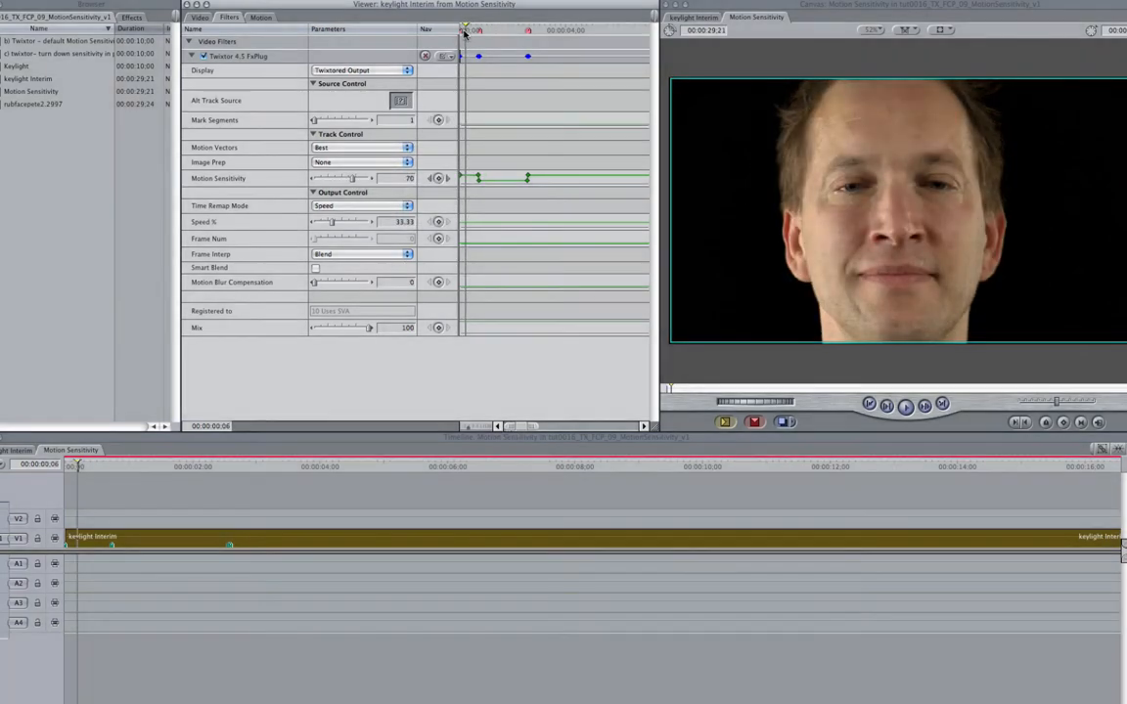
click(438, 178)
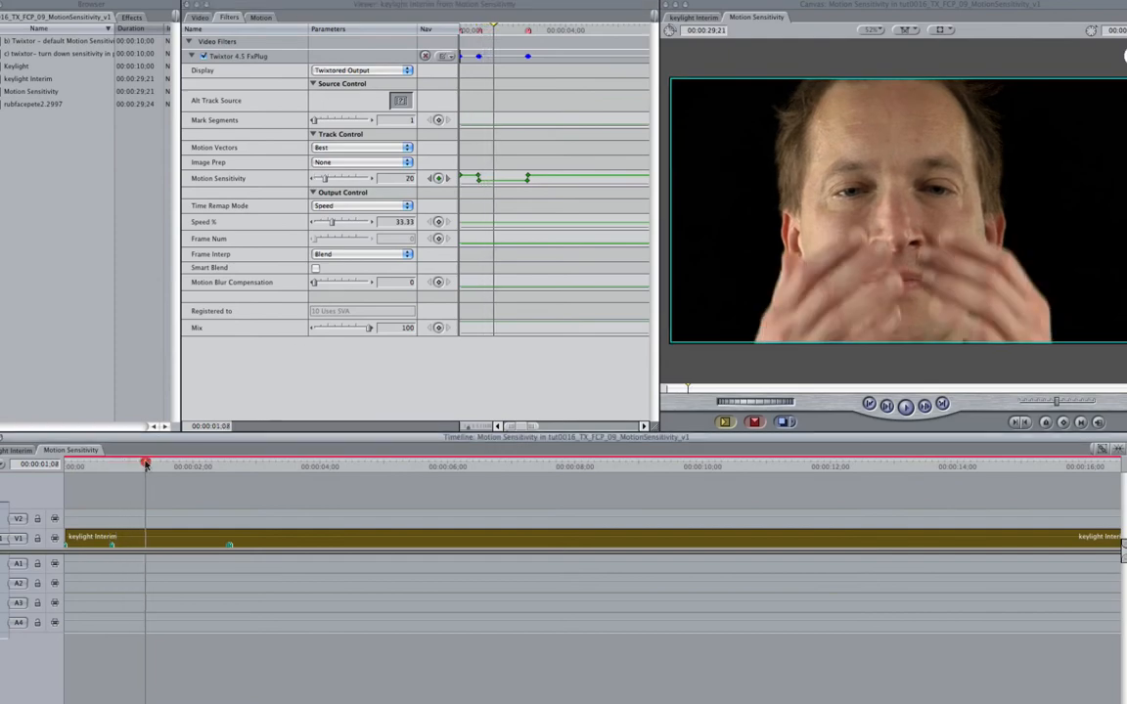
drag(145, 461, 133, 461)
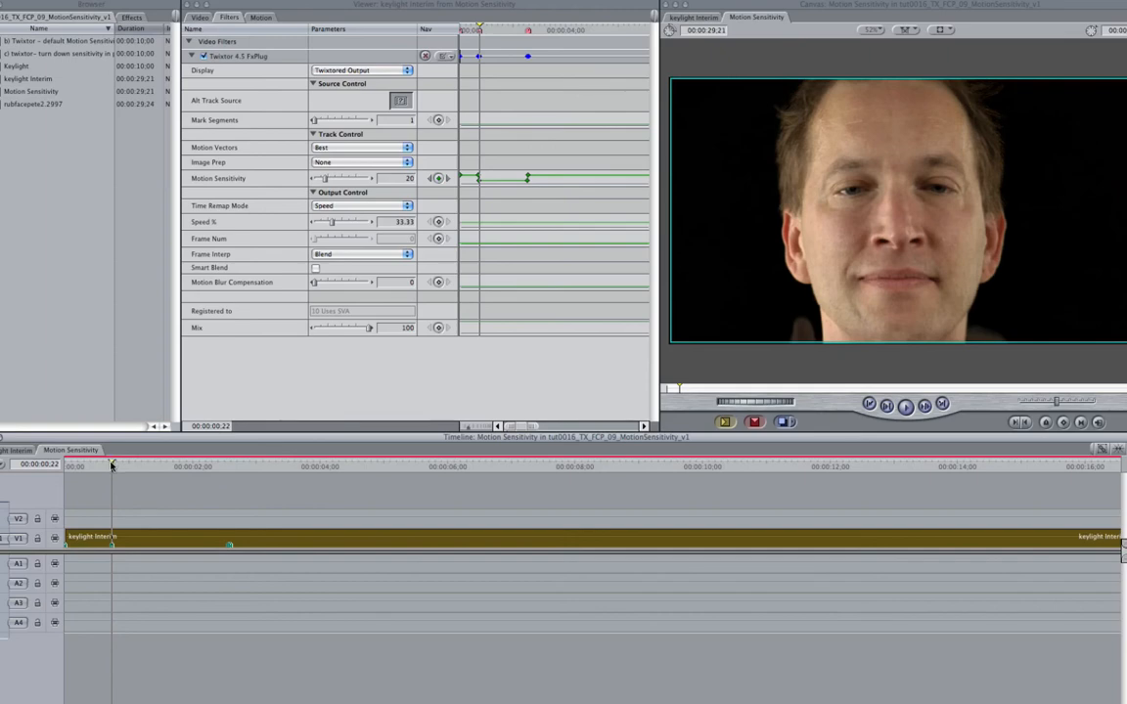
mouse_move(427, 190)
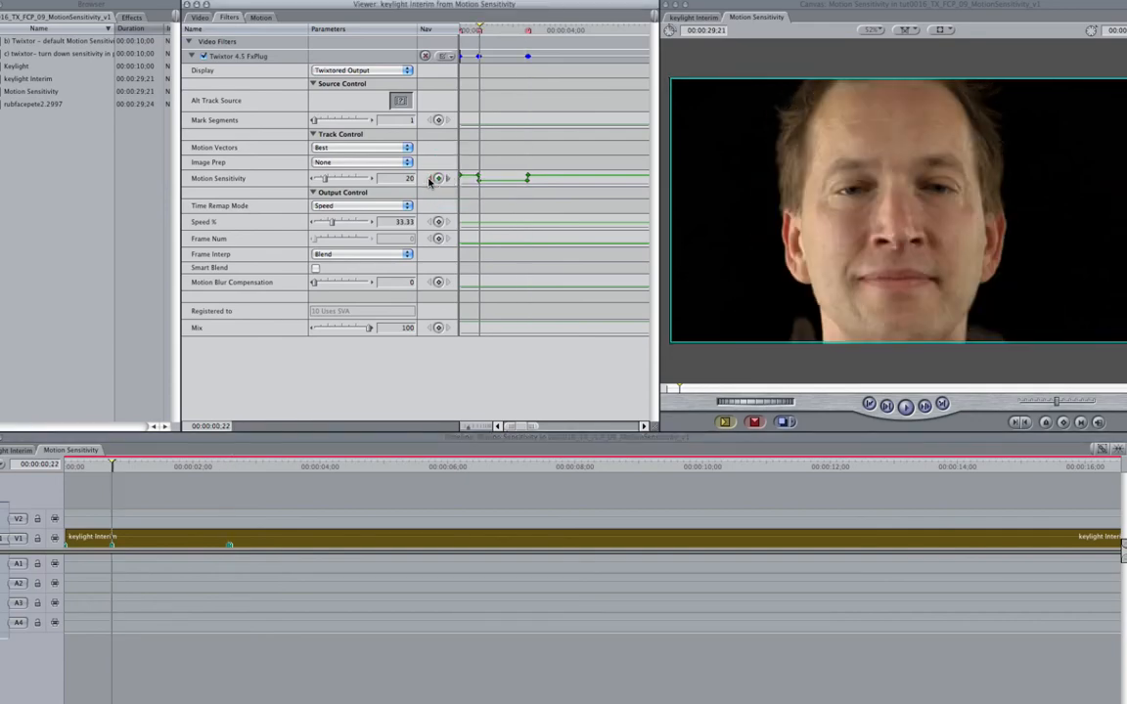
Keep Motion Sensitivity lowered through the hands-over-face stretch, then keyframe it back up at the later keyframe
drag(324, 178, 352, 178)
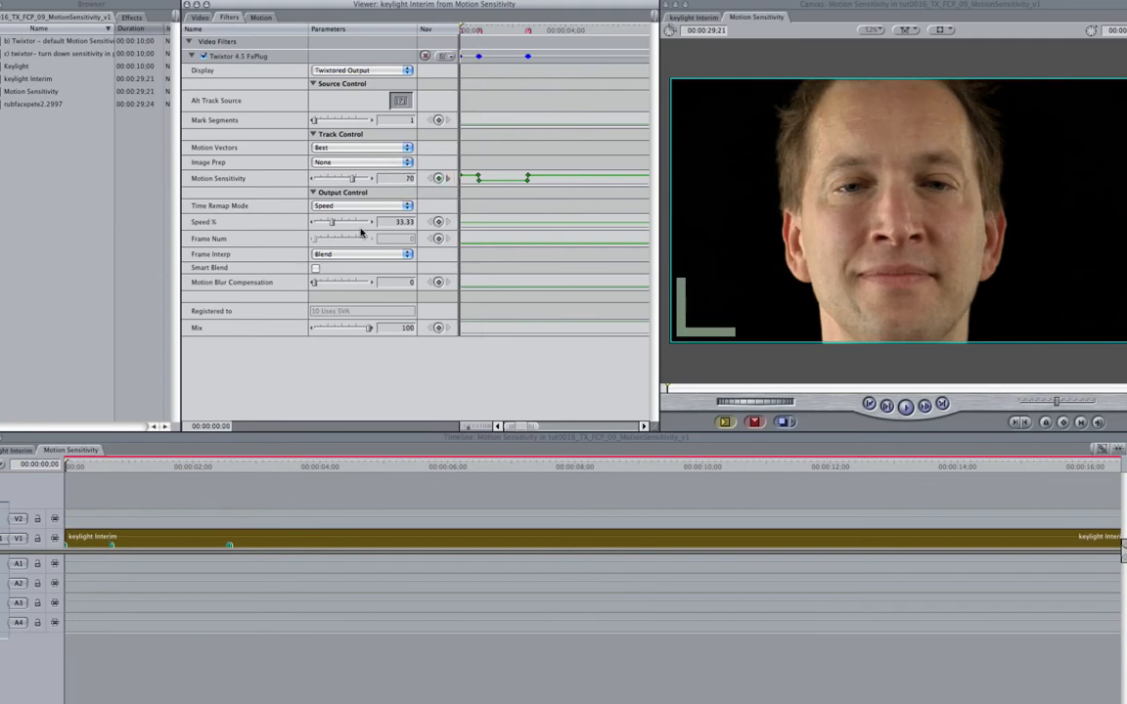
mouse_move(389, 194)
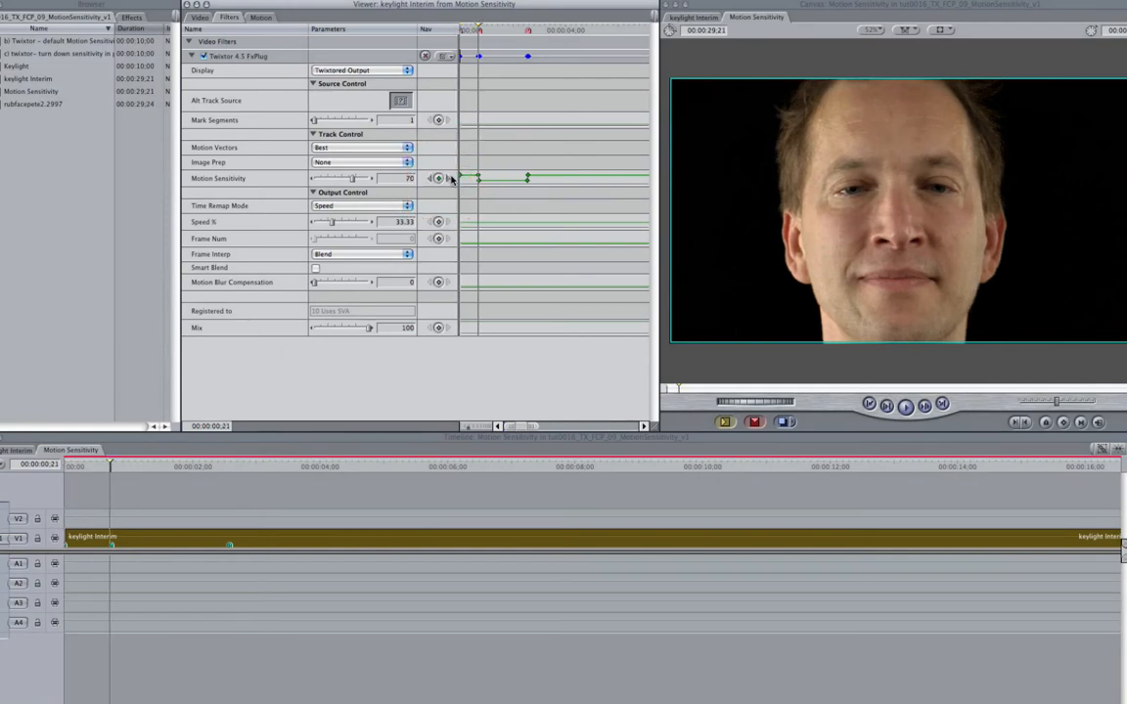
drag(352, 176, 325, 176)
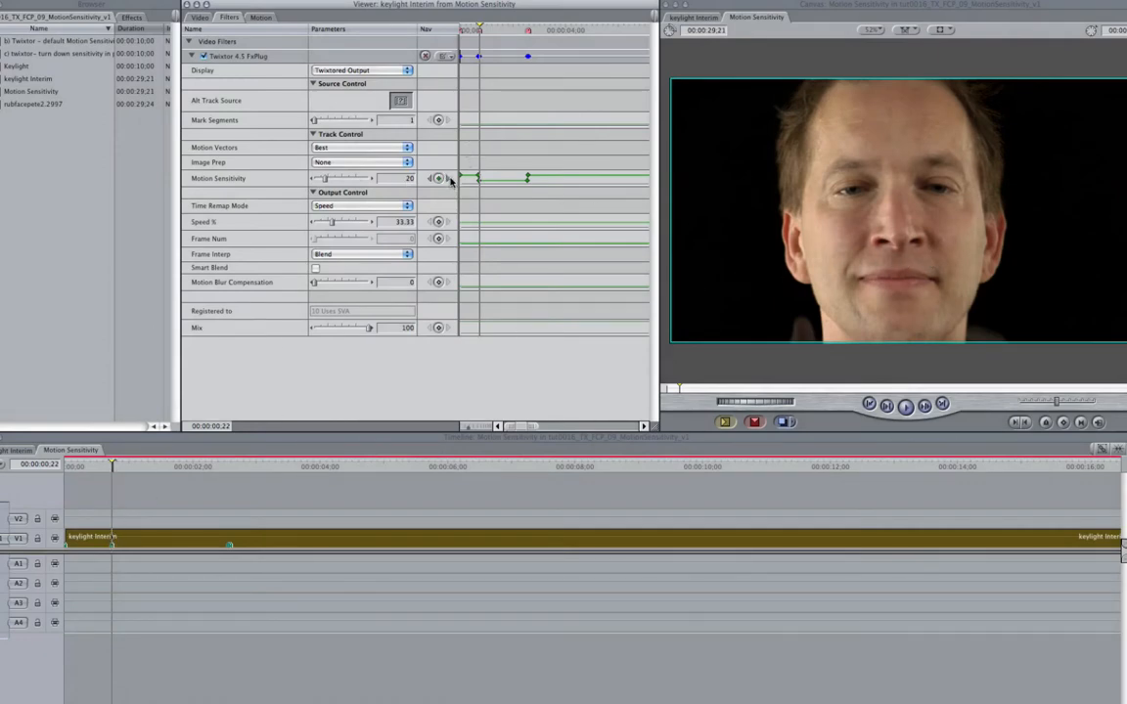
mouse_move(438, 178)
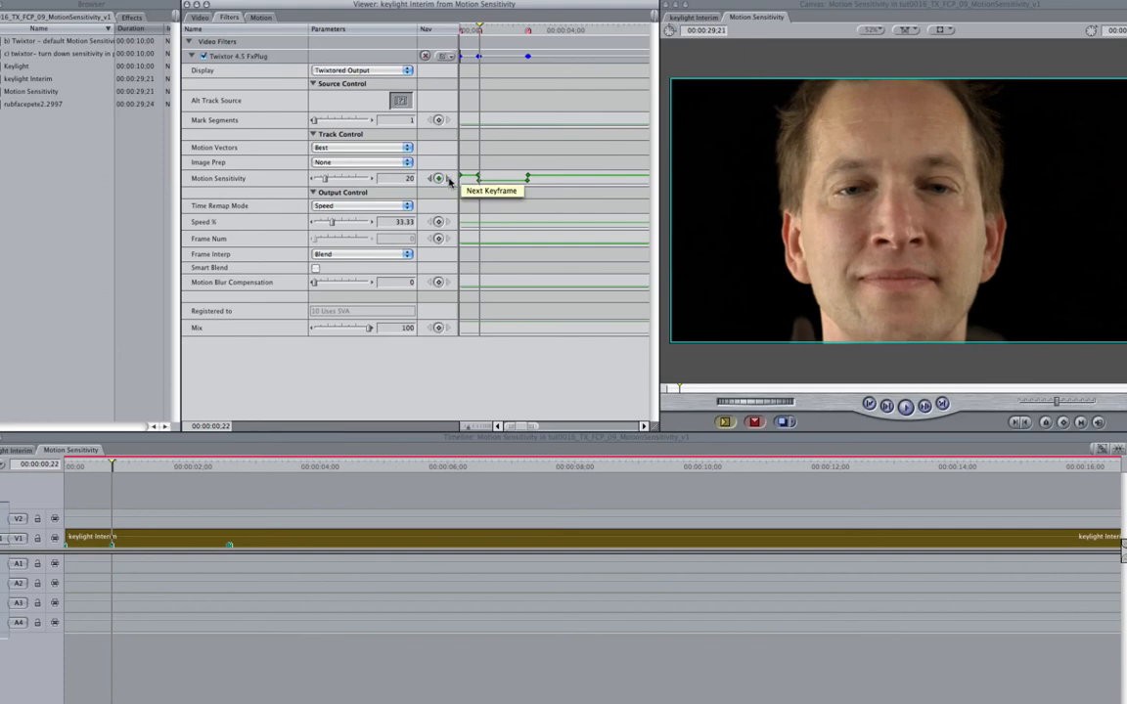
mouse_move(448, 191)
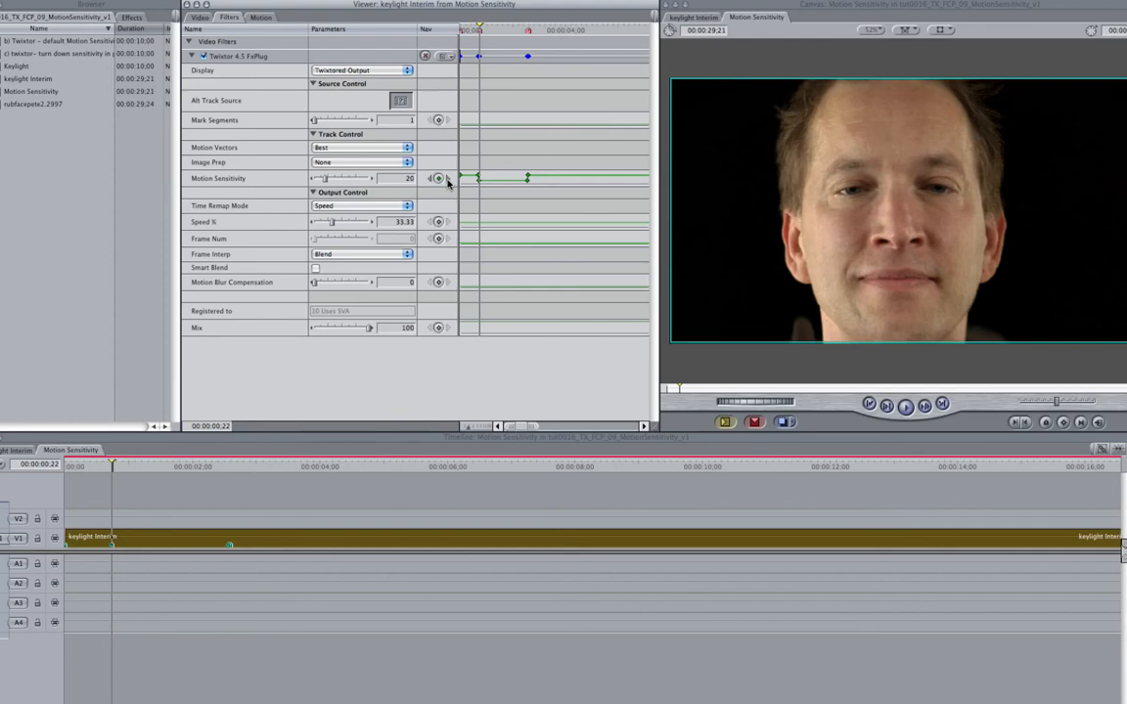
click(229, 465)
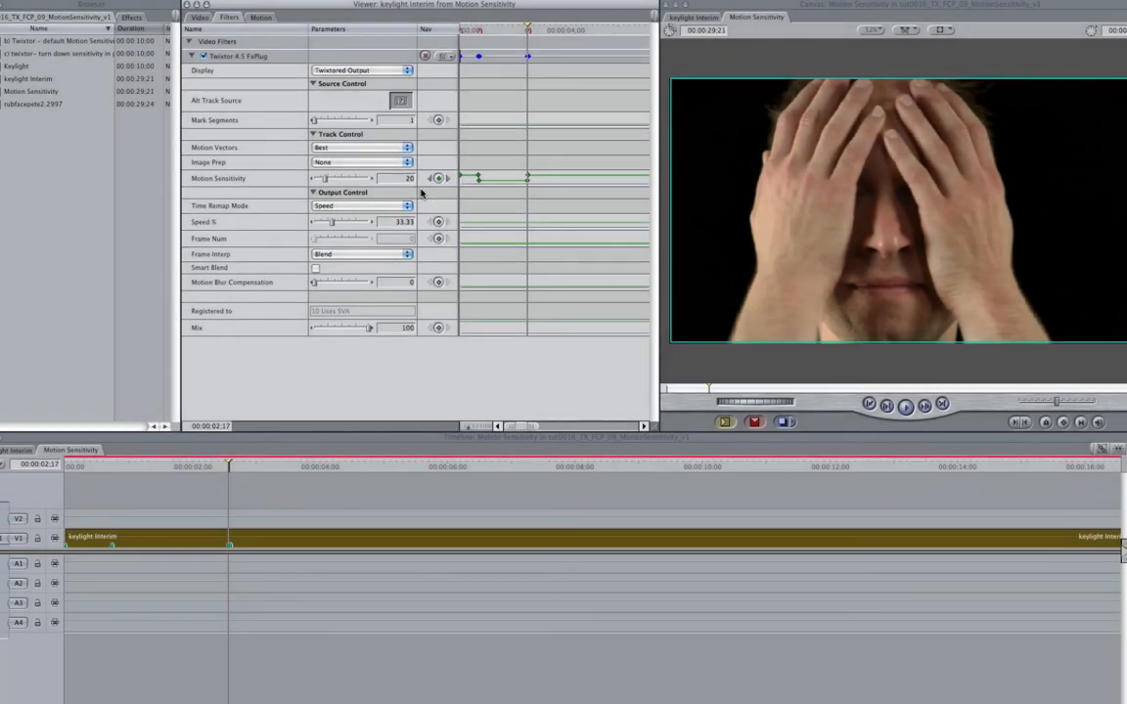
mouse_move(203, 516)
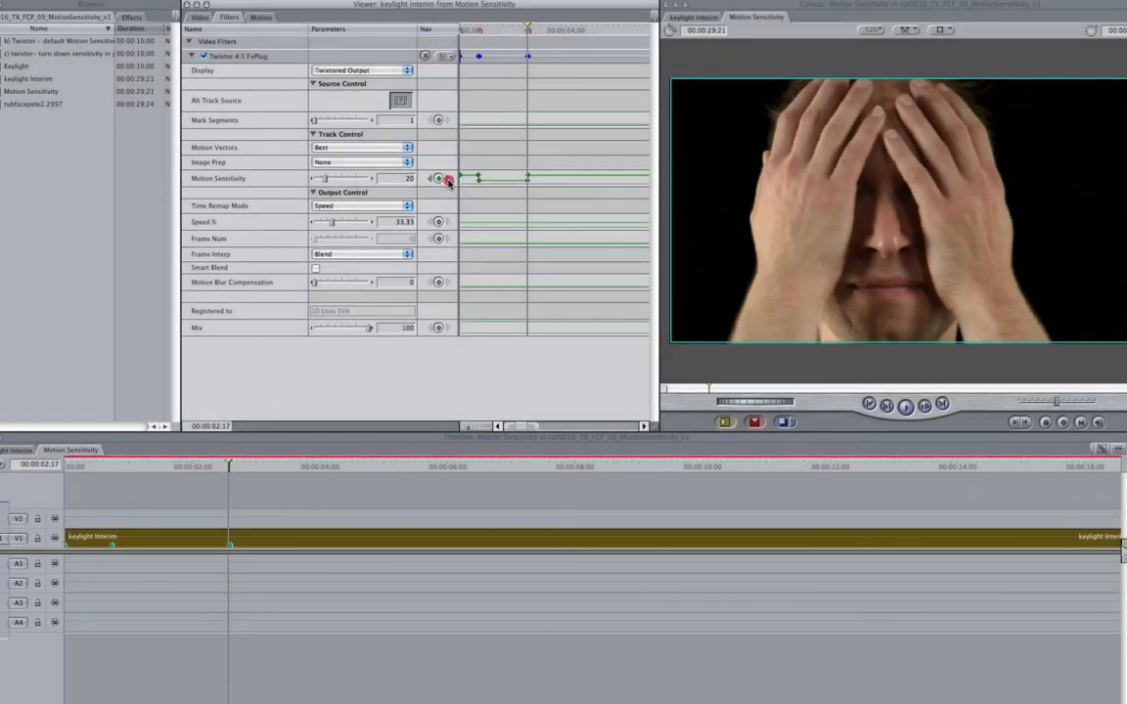
drag(325, 176, 351, 176)
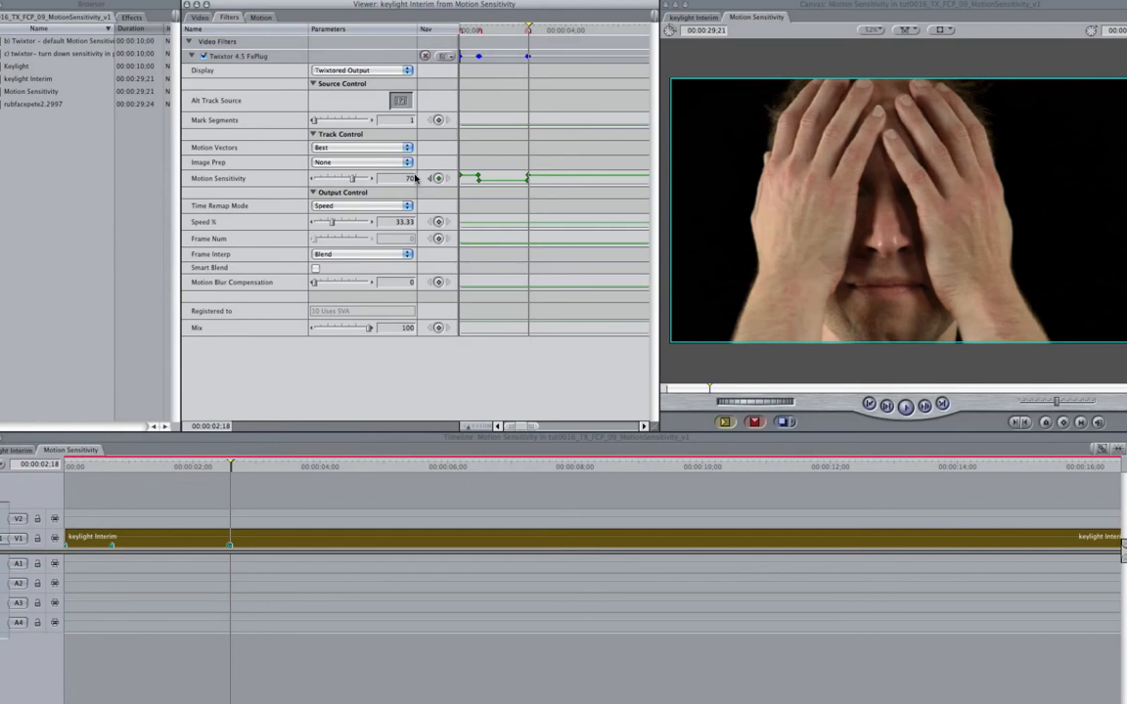
mouse_move(433, 211)
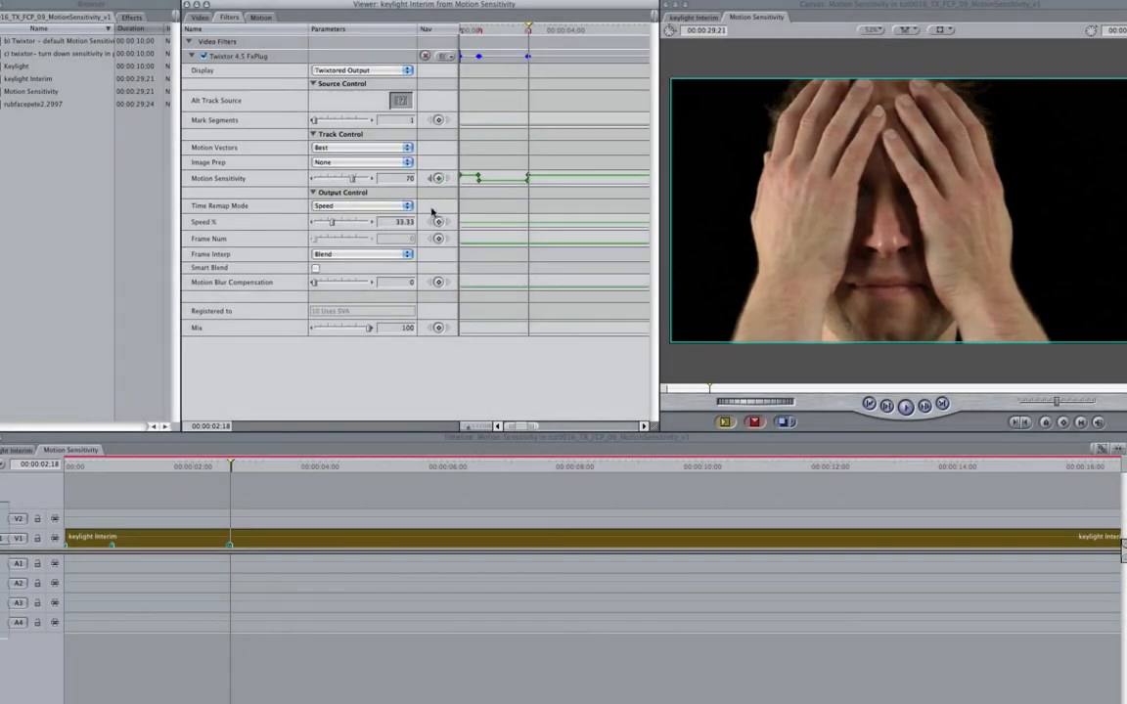
mouse_move(262, 550)
text(6)
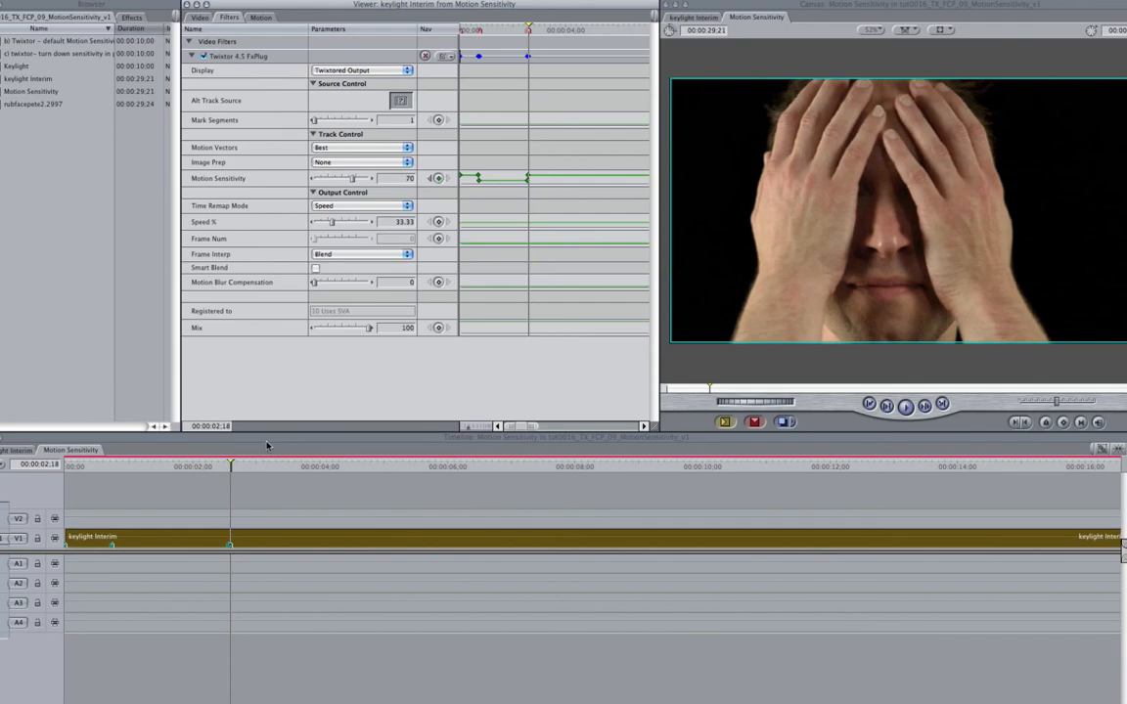
Render the sequence via Sequence > Render Only > Rendered Proxy
click(337, 8)
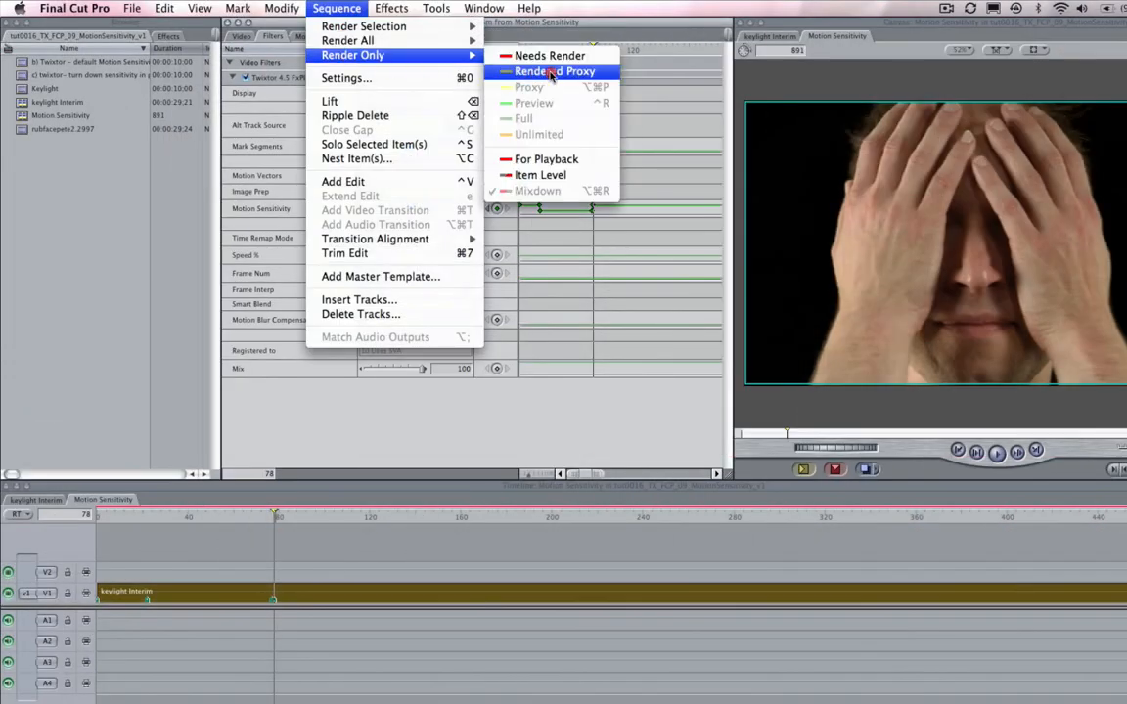
click(550, 70)
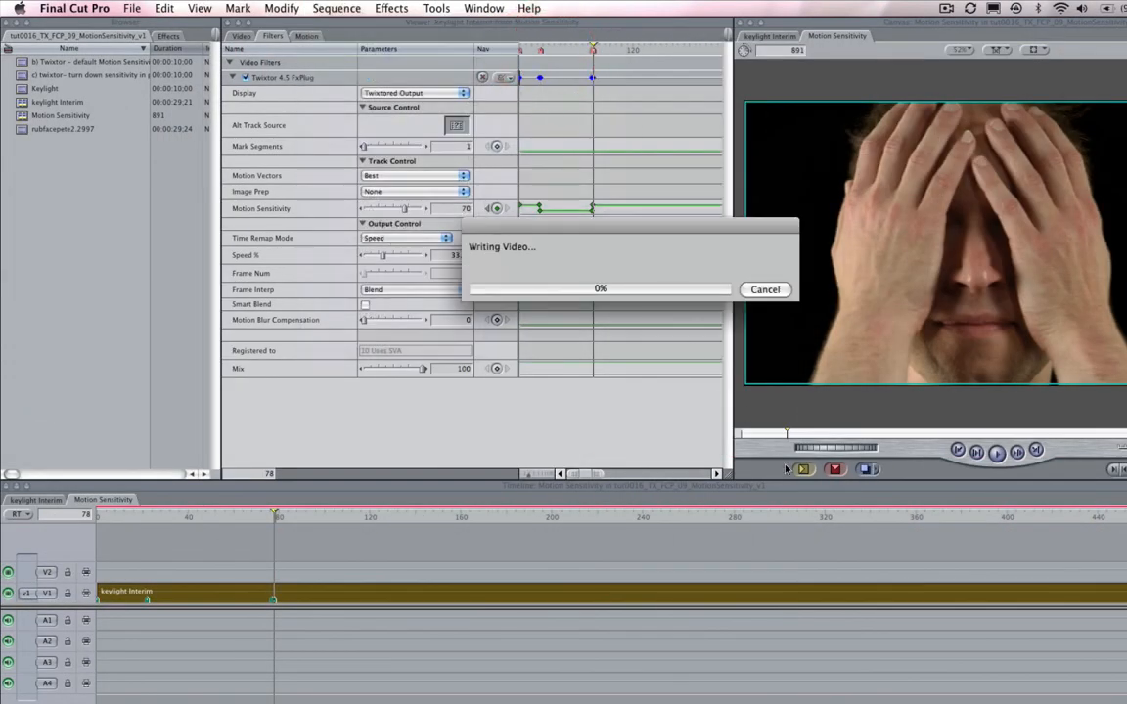
mouse_move(761, 360)
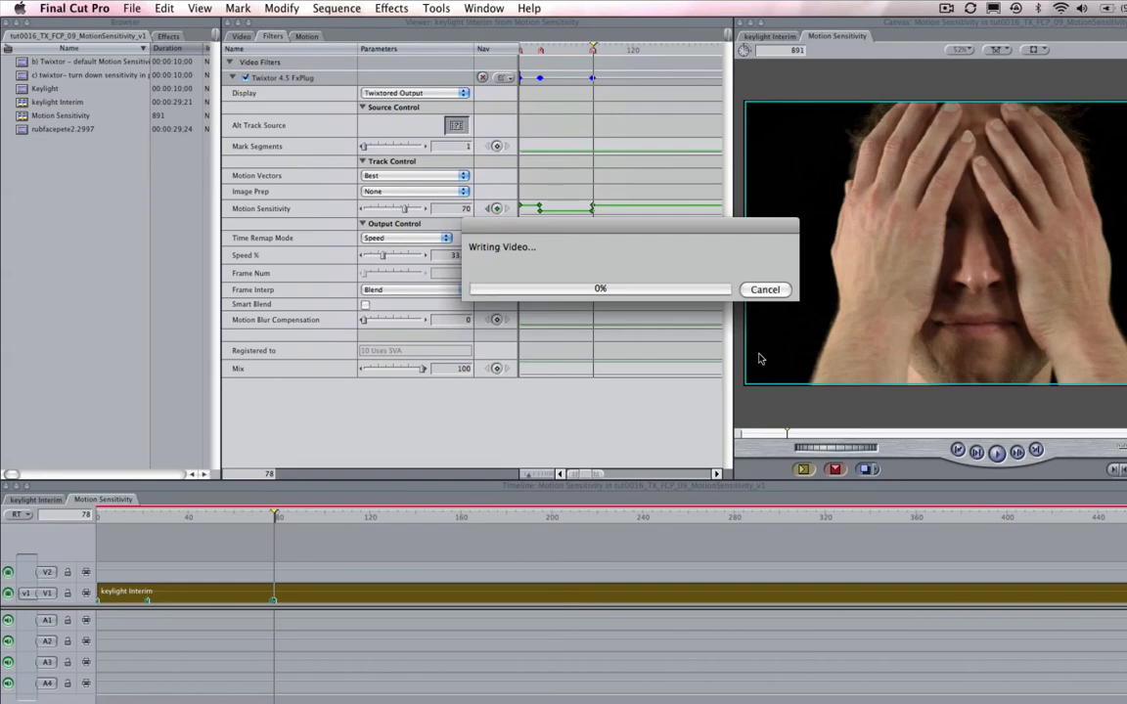